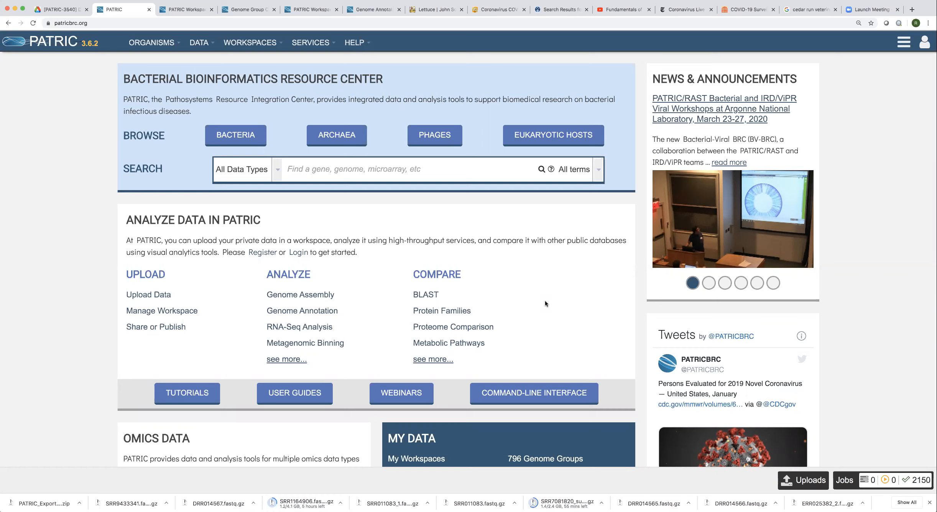
pyautogui.moveTo(327, 82)
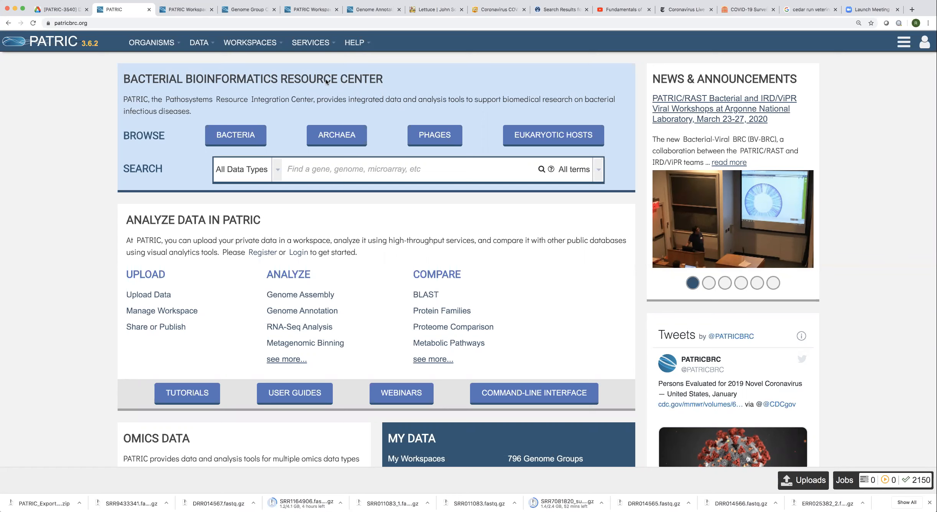
# Step: Reach the Genome Assembly service form via Services > Genomics > Assembly
pyautogui.click(311, 42)
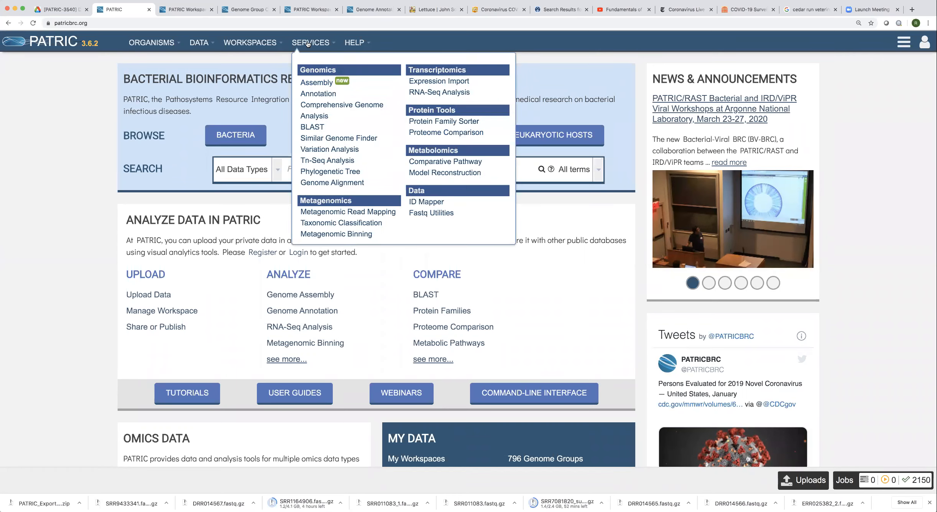
pyautogui.click(316, 83)
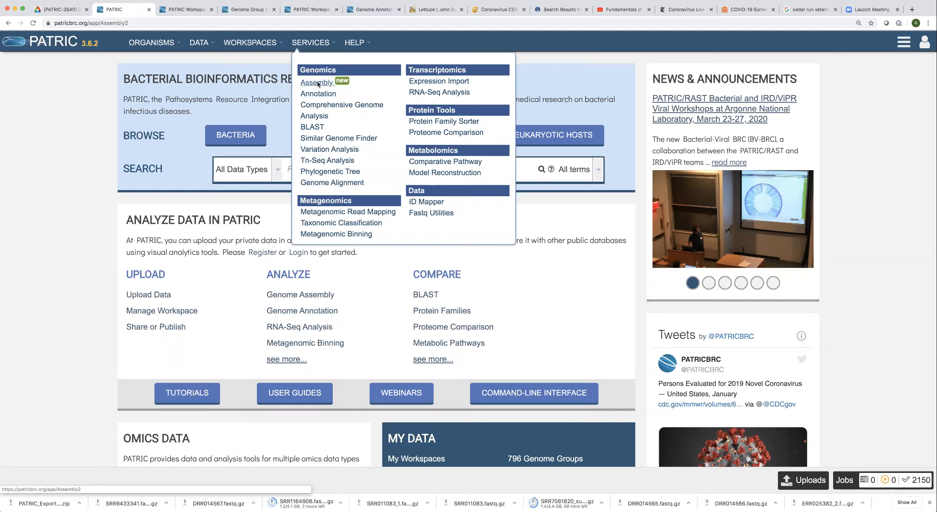
pyautogui.click(317, 83)
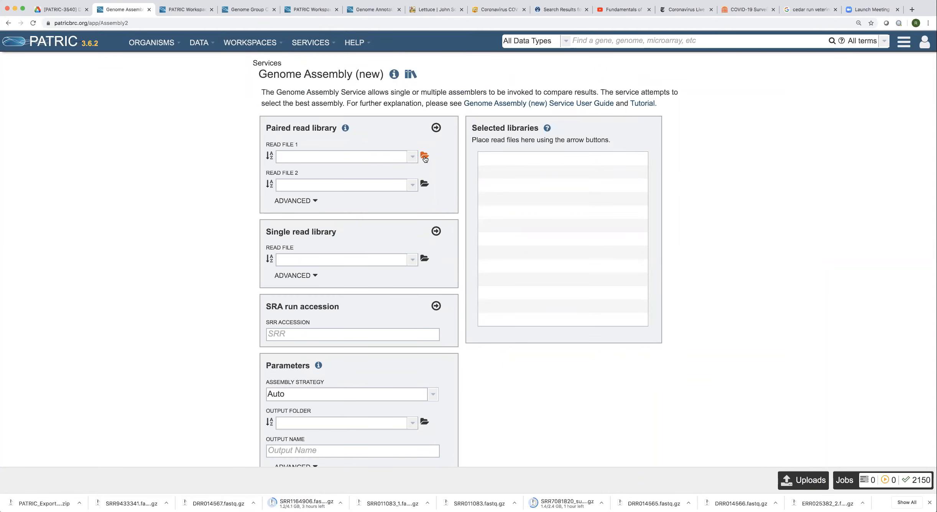
# Step: Browse the workspace for Read File 1, starting then cancelling an upload from the chooser
pyautogui.click(425, 158)
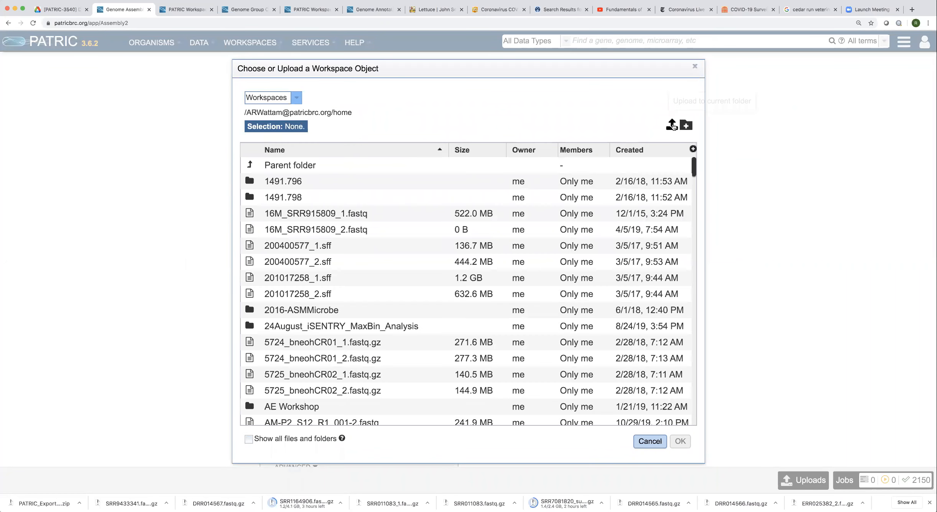
pyautogui.click(671, 123)
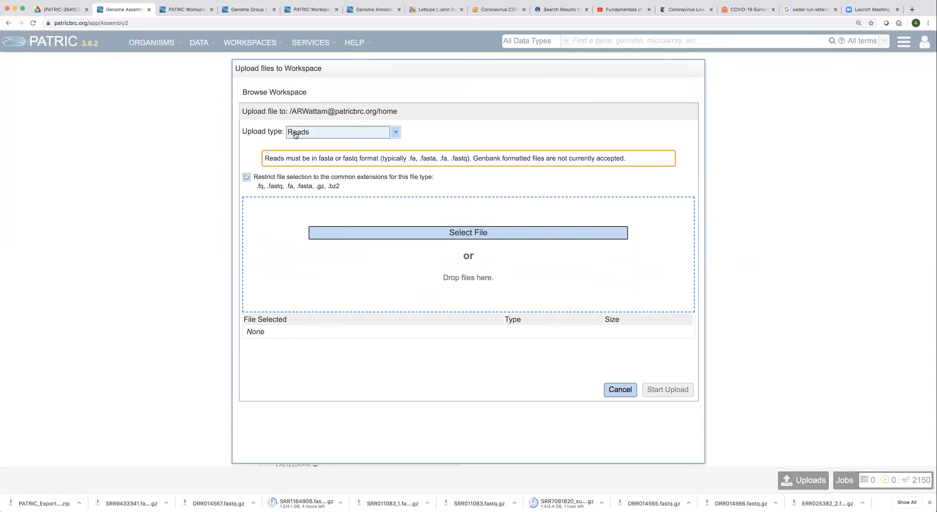
pyautogui.moveTo(290, 142)
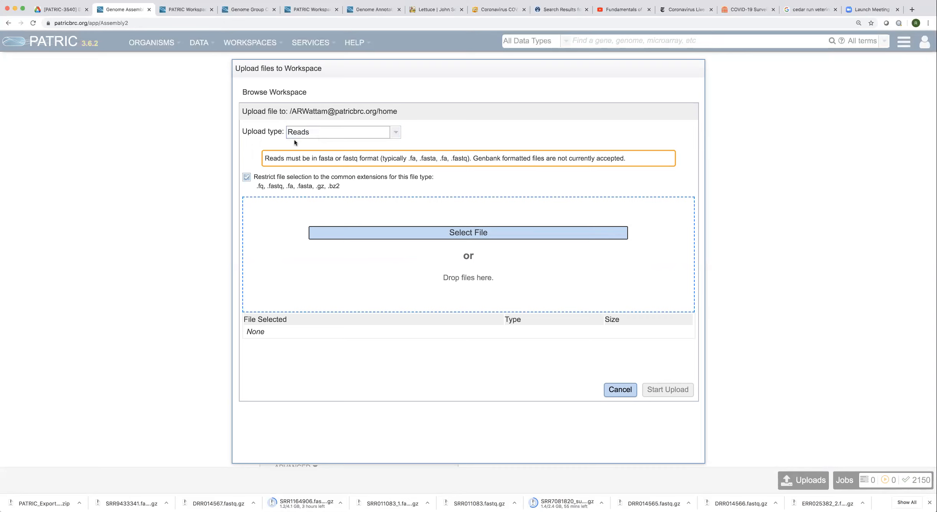
pyautogui.moveTo(626, 385)
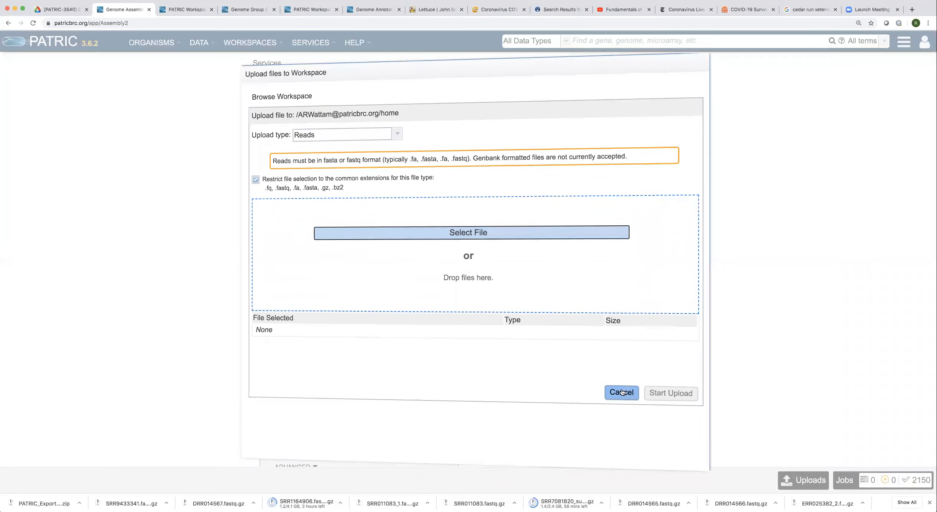
pyautogui.click(468, 233)
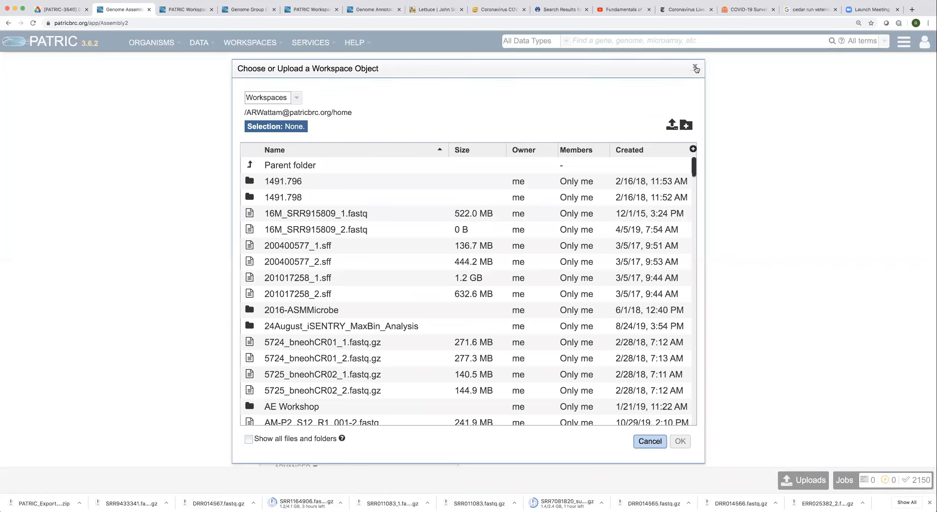
# Step: Leave the chooser and bring up the Uploads dialog, cancelling the local file picker
pyautogui.click(695, 68)
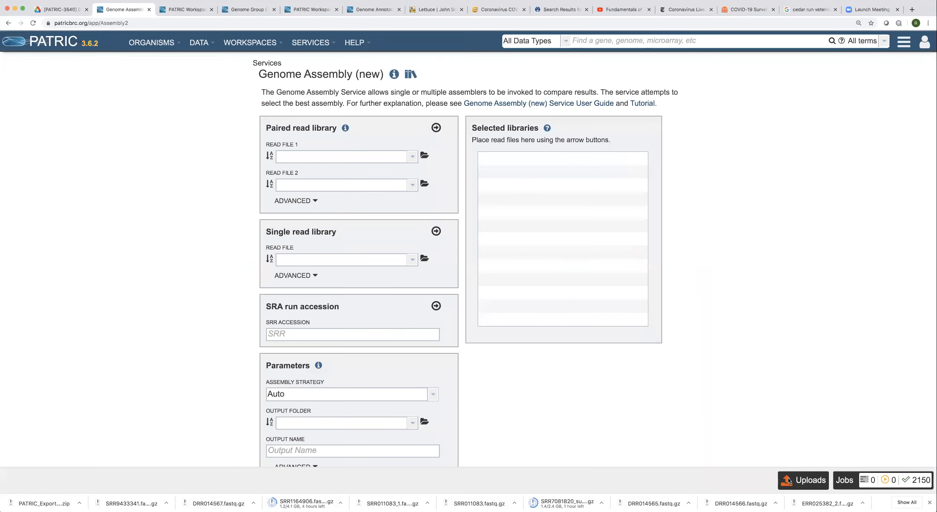
pyautogui.click(804, 480)
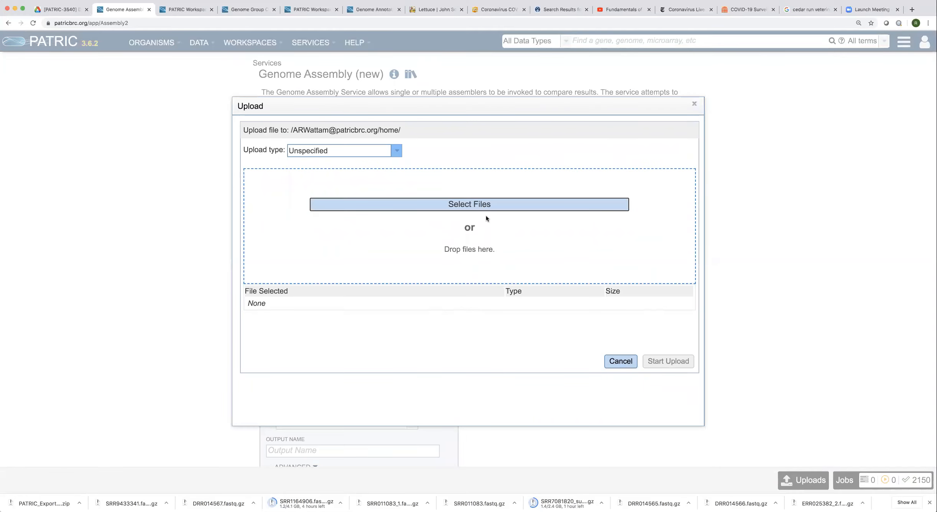
pyautogui.click(469, 204)
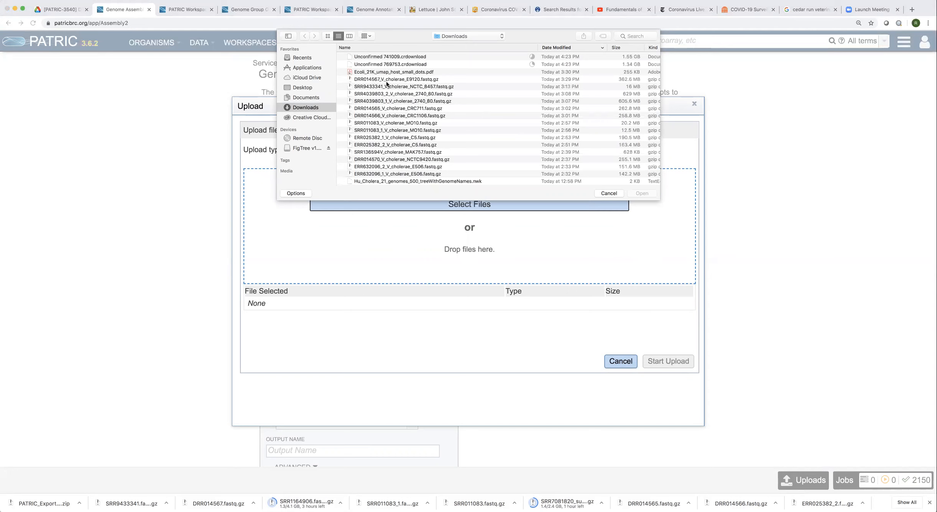
pyautogui.click(392, 80)
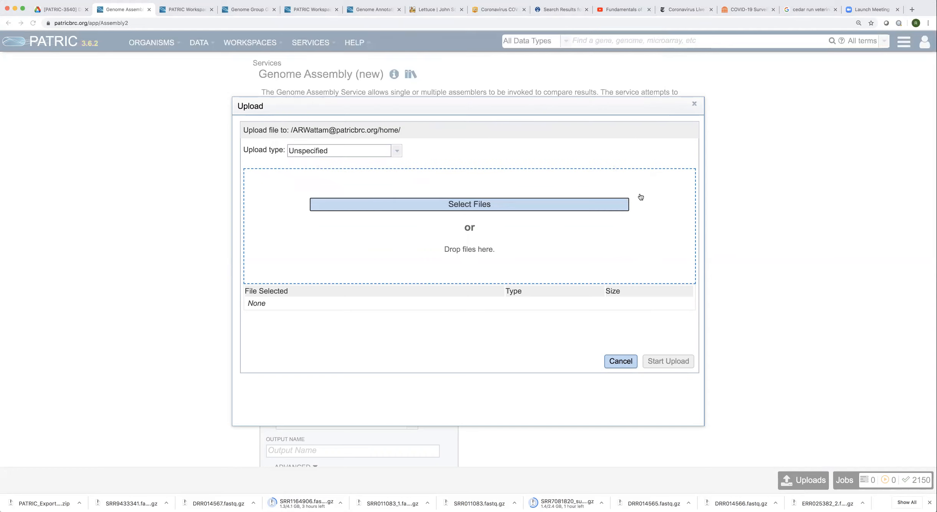
# Step: Start uploading DRR014567_V_cholerae_E9120.fastq.gz into the home workspace
pyautogui.click(469, 205)
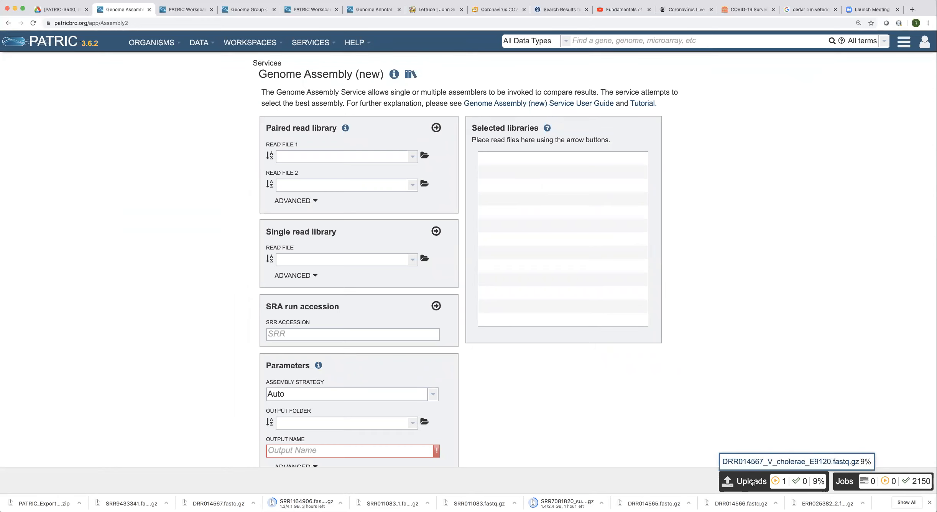
pyautogui.moveTo(443, 172)
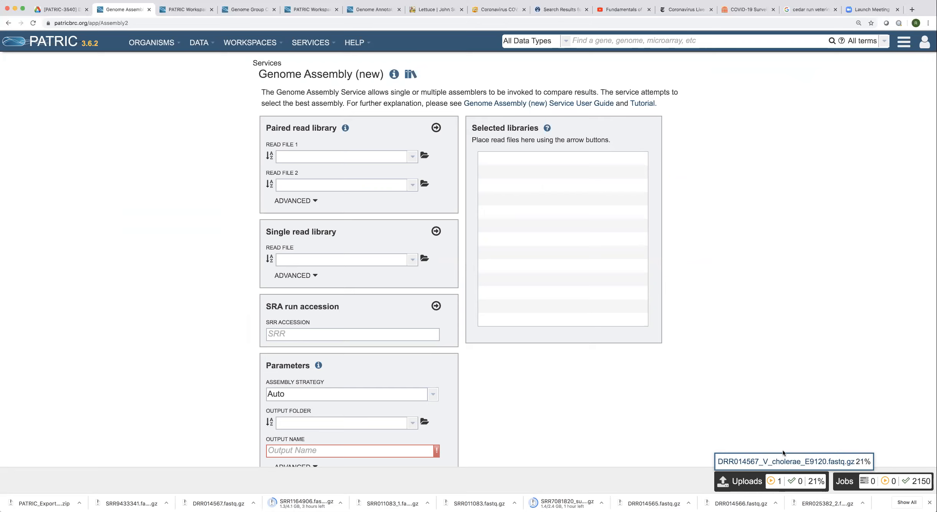
pyautogui.moveTo(886, 452)
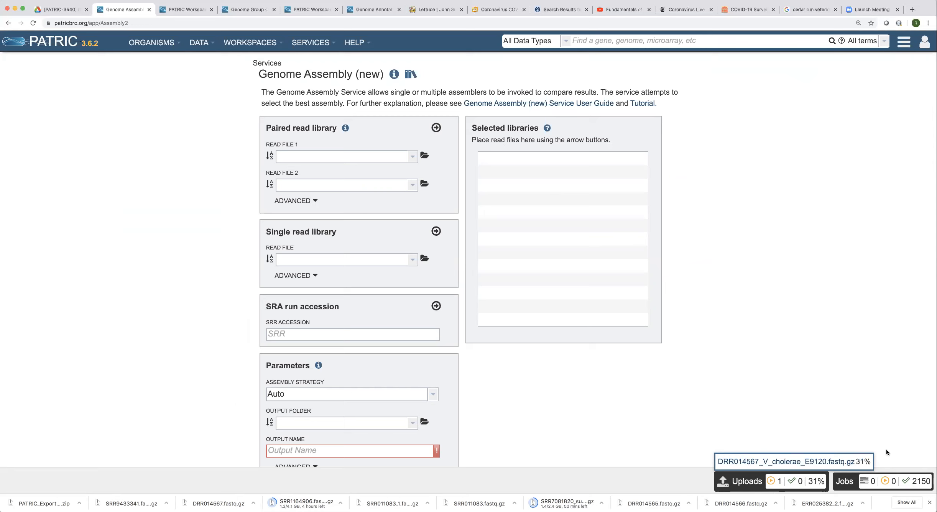
pyautogui.moveTo(840, 391)
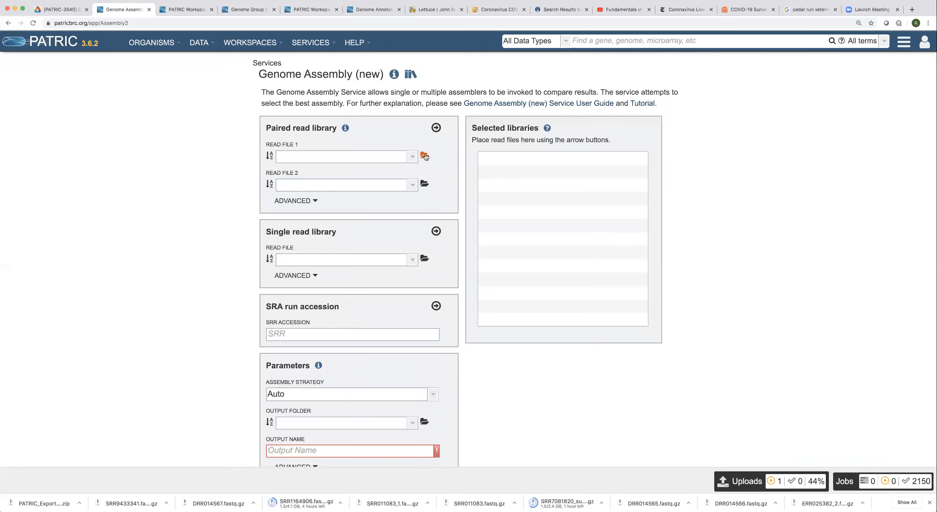
# Step: Browse for Read File 1 into the Vibrio_cholerae folder, which shows no selectable reads
pyautogui.click(425, 157)
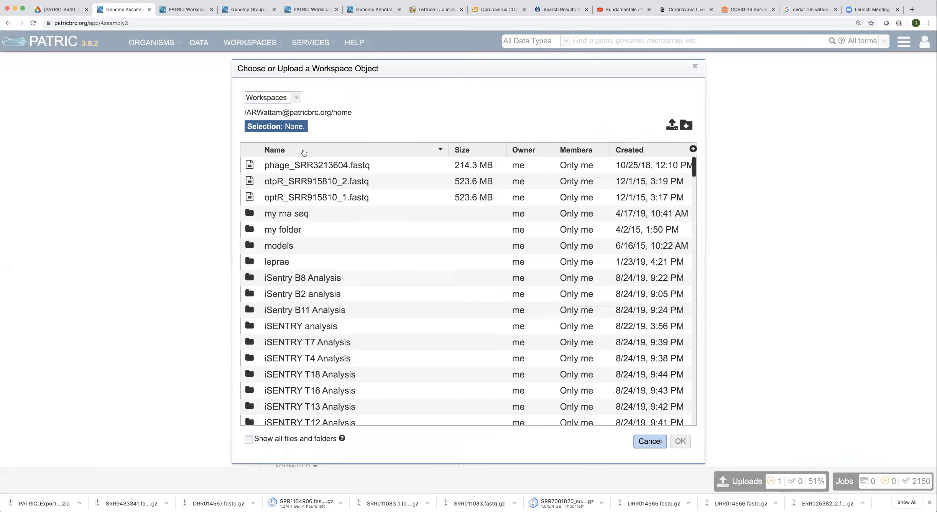
pyautogui.moveTo(332, 284)
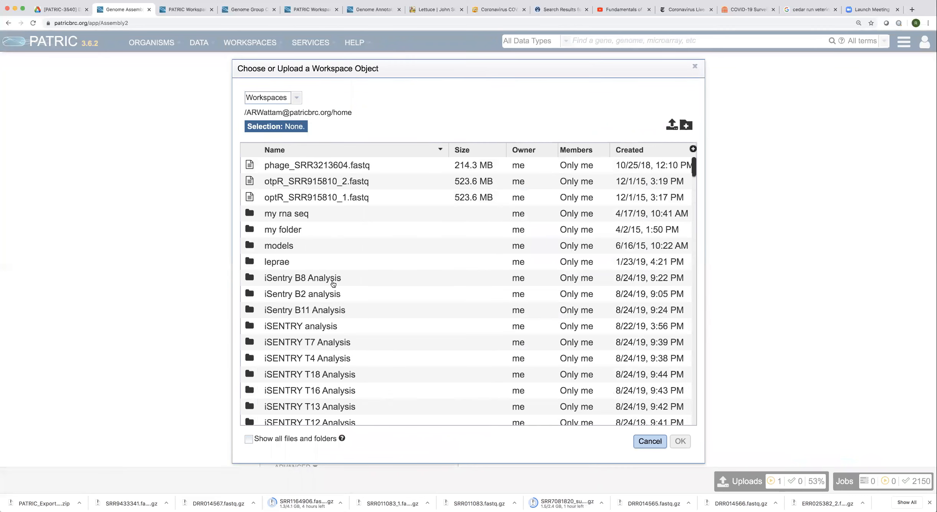
pyautogui.scroll(-3)
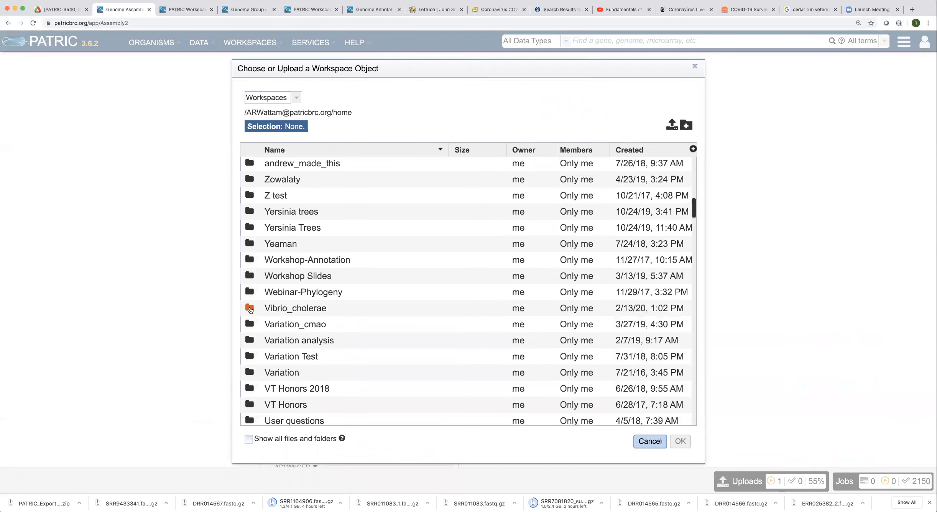
pyautogui.doubleClick(296, 308)
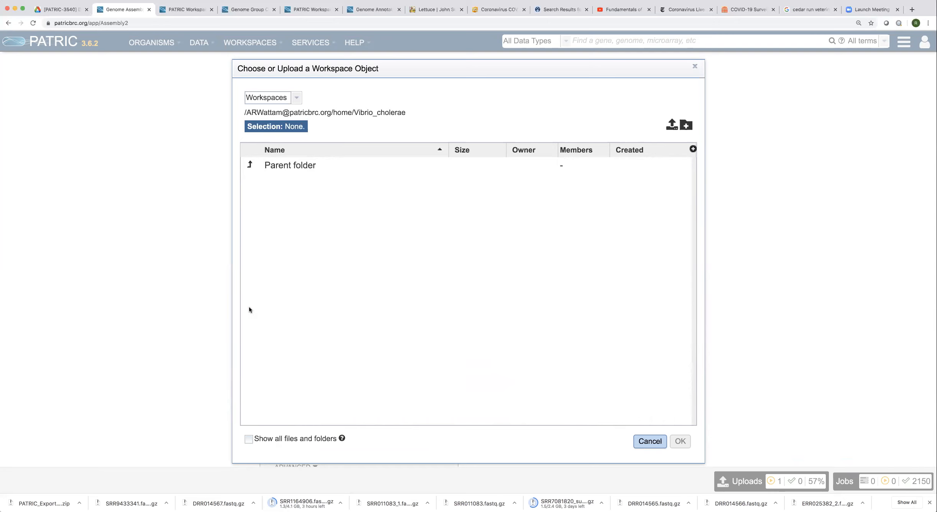
pyautogui.moveTo(326, 306)
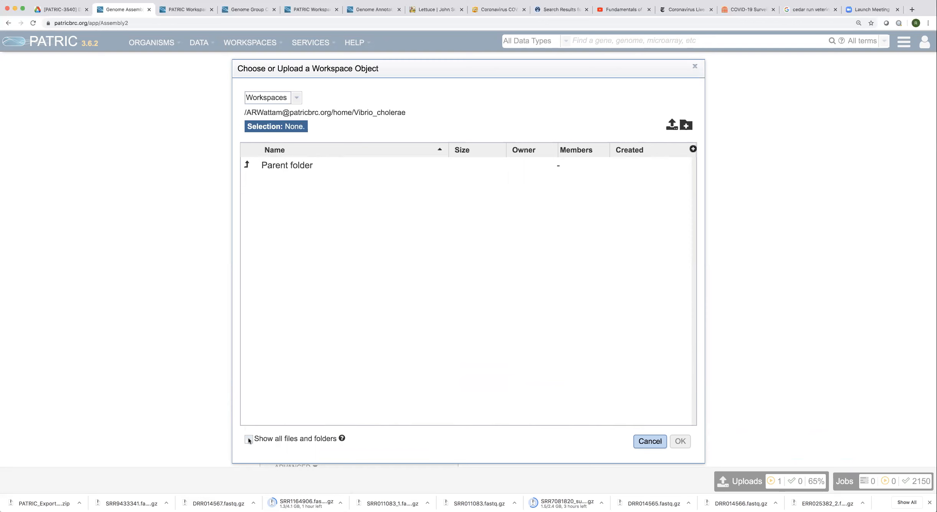
pyautogui.click(248, 439)
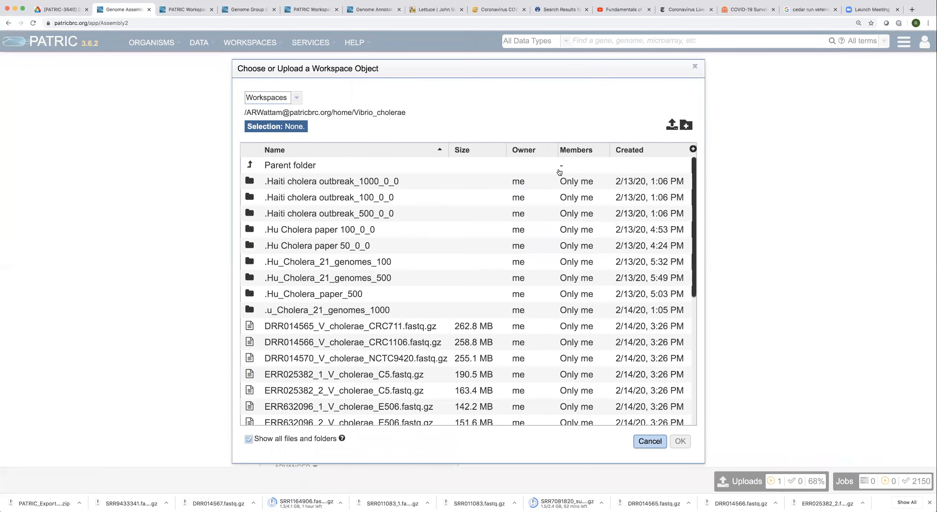
pyautogui.scroll(-3)
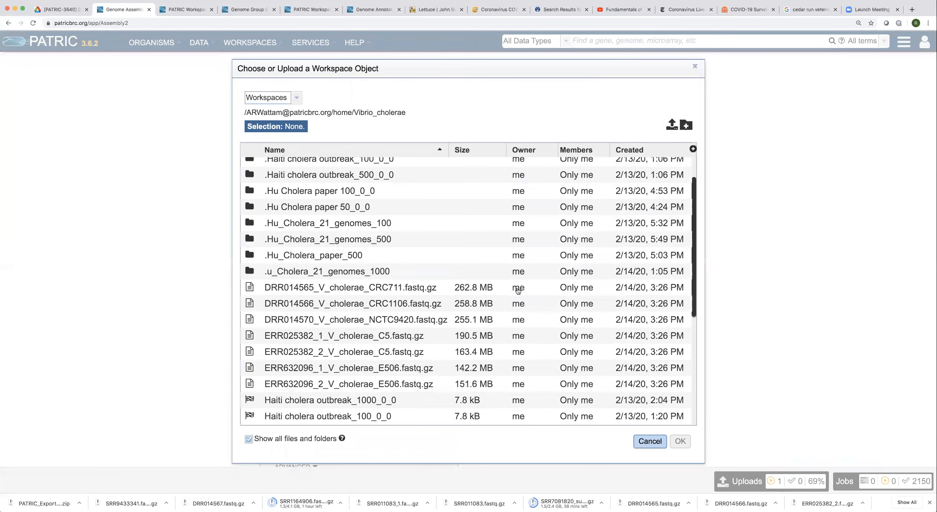
pyautogui.scroll(-3)
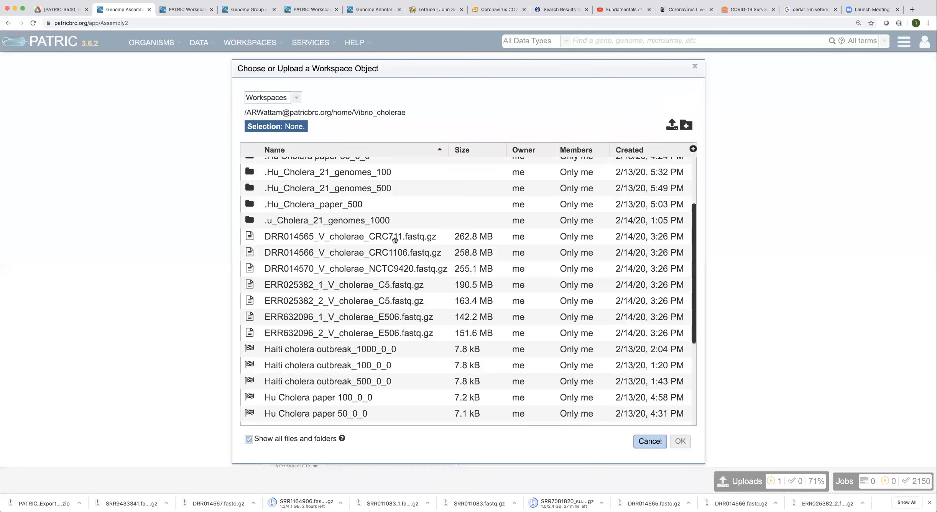
pyautogui.moveTo(369, 240)
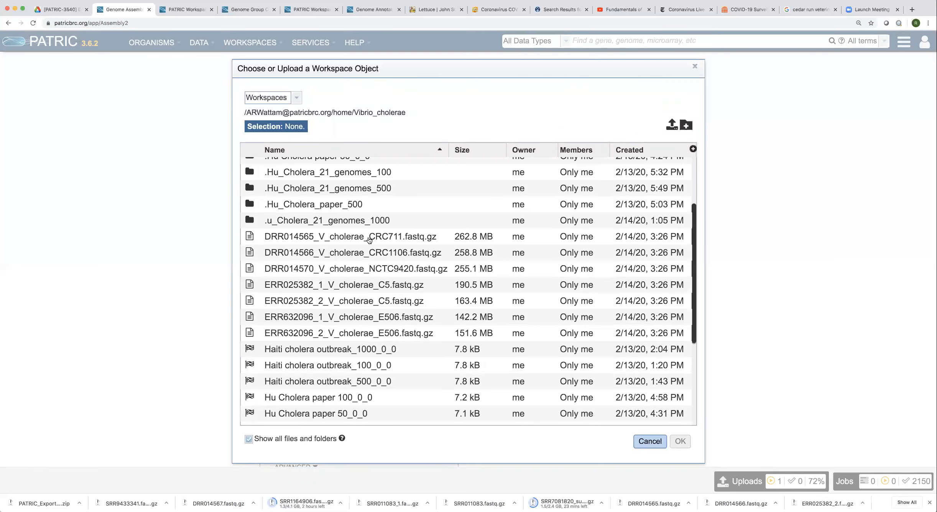
pyautogui.moveTo(377, 240)
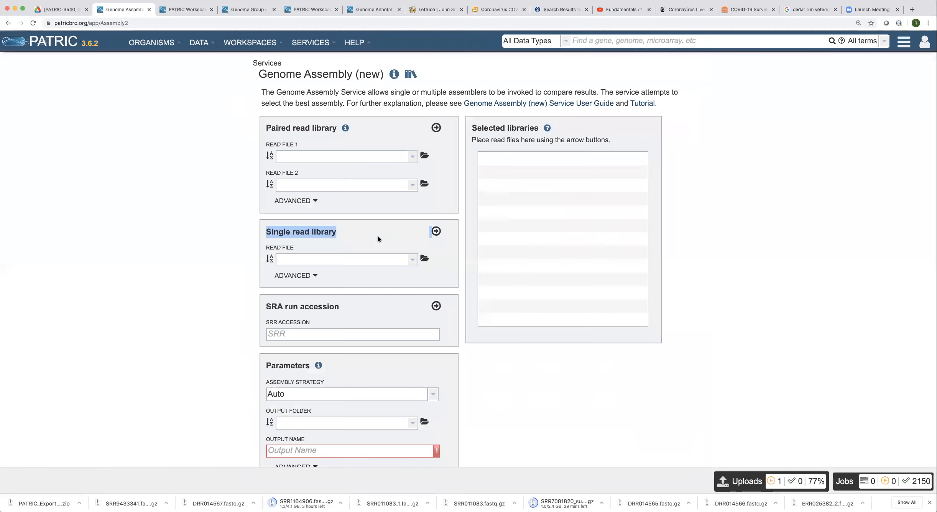
pyautogui.moveTo(560, 237)
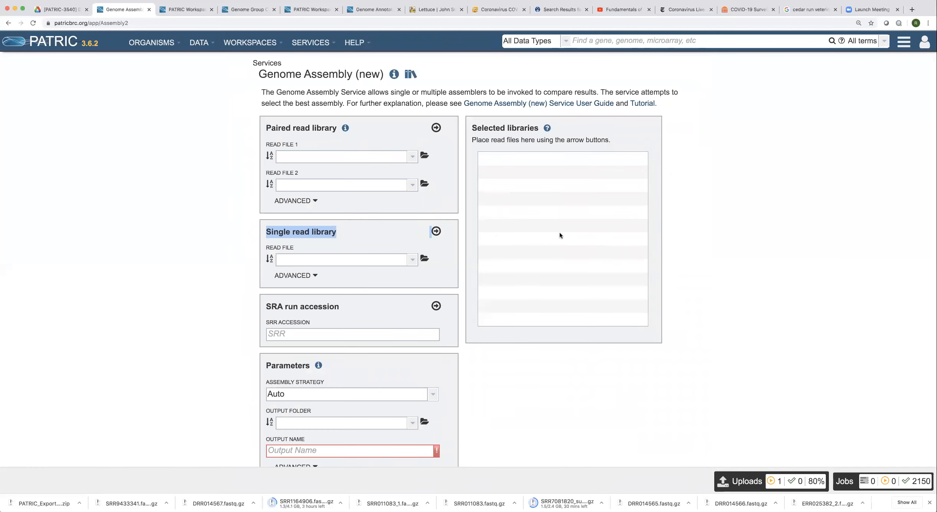
pyautogui.moveTo(499, 204)
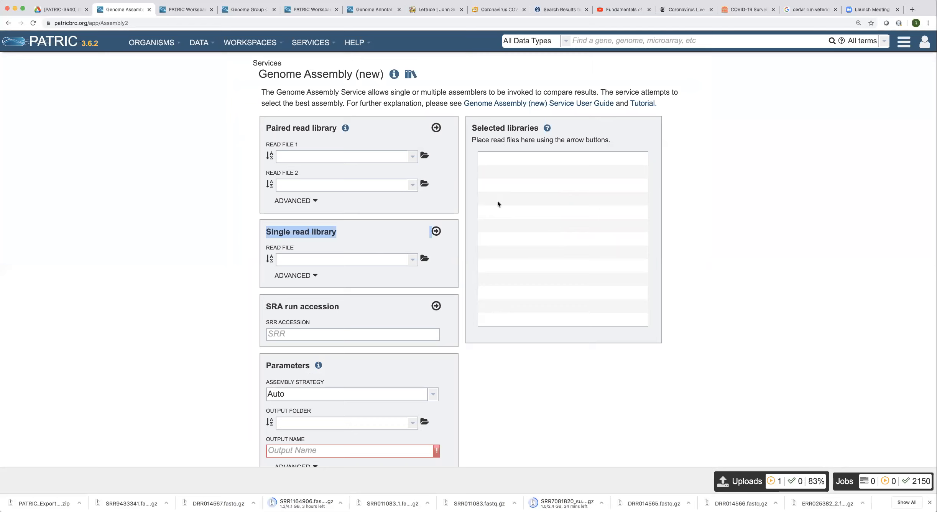
pyautogui.moveTo(550, 203)
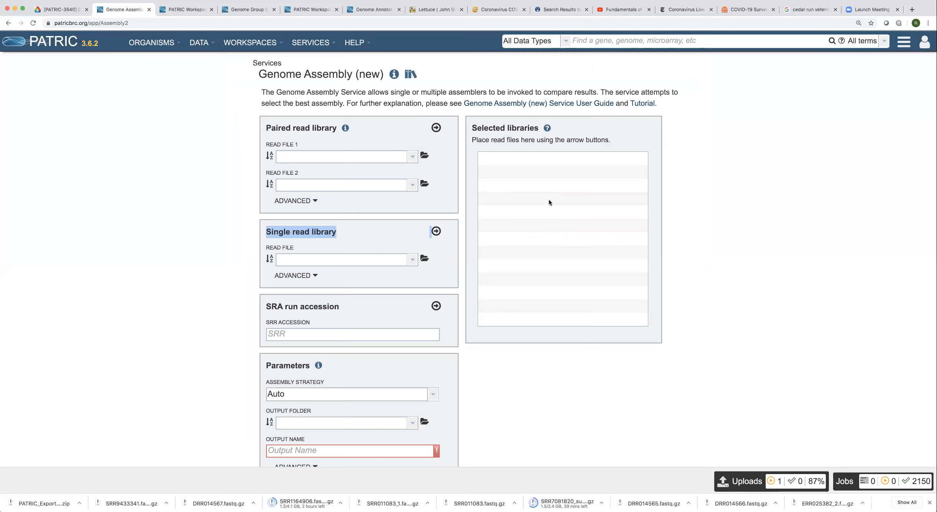
pyautogui.moveTo(563, 213)
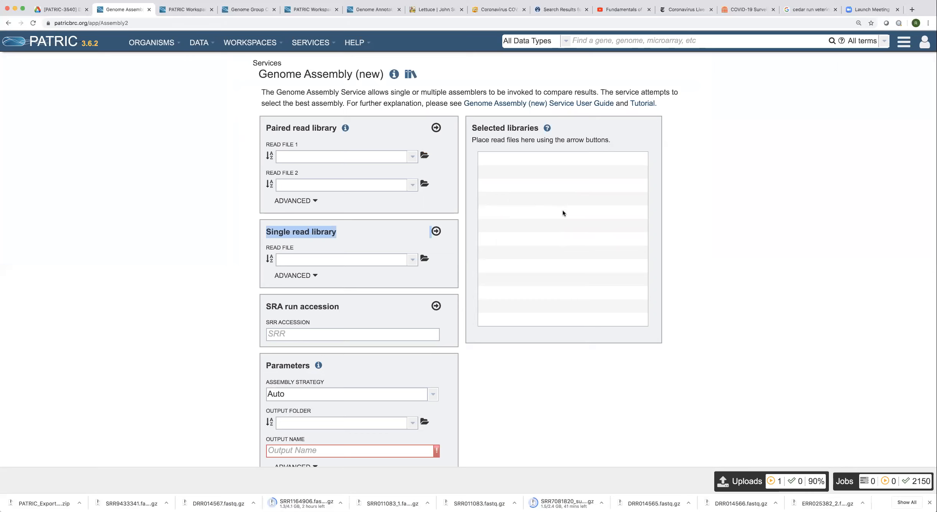
pyautogui.moveTo(473, 162)
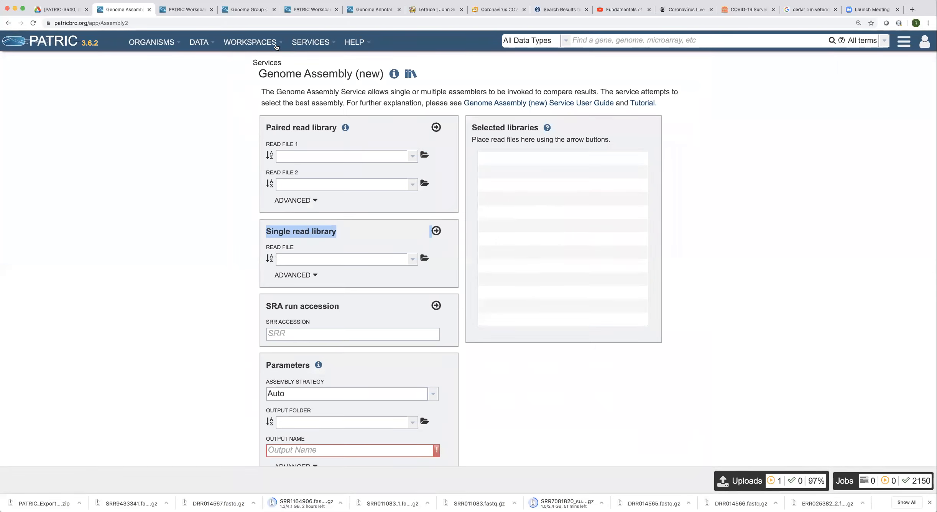
# Step: Go to the home workspace and enter the Vibrio_cholerae folder listing 31 items
pyautogui.click(250, 42)
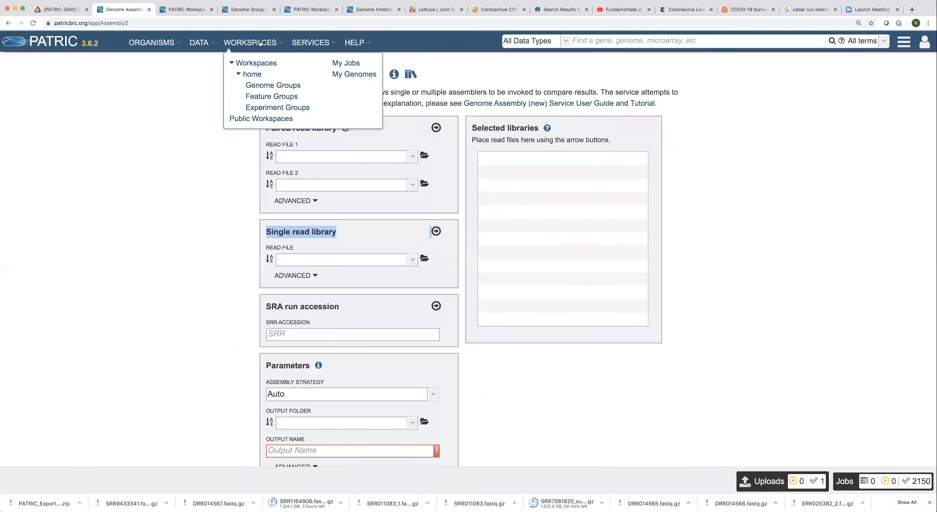
pyautogui.moveTo(252, 74)
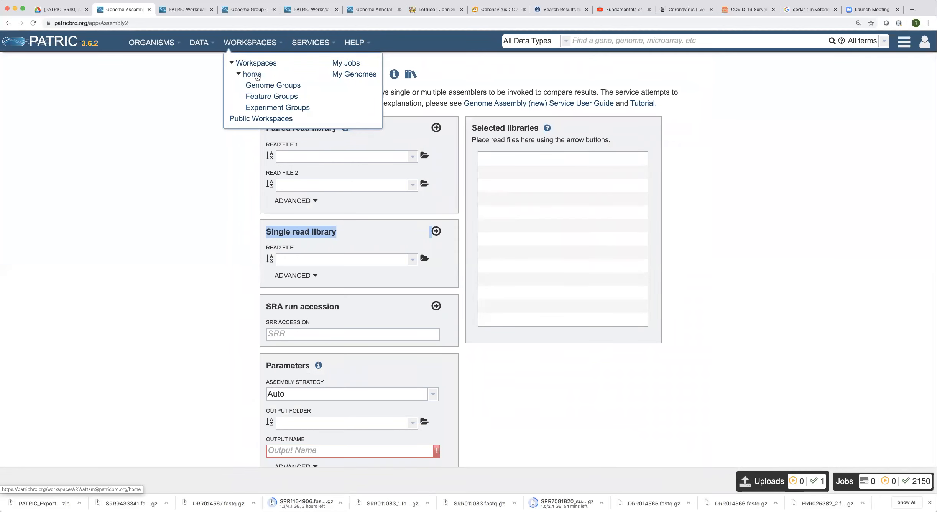
pyautogui.click(252, 74)
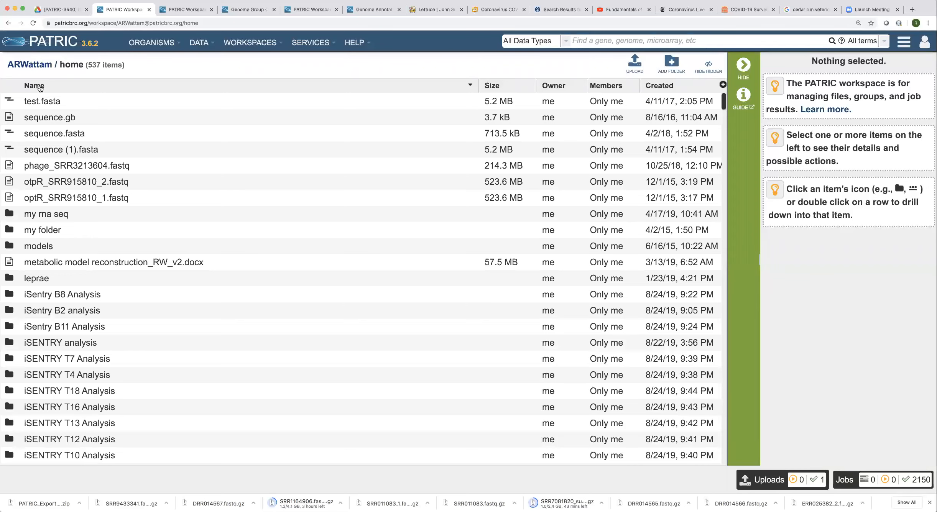
pyautogui.scroll(-3)
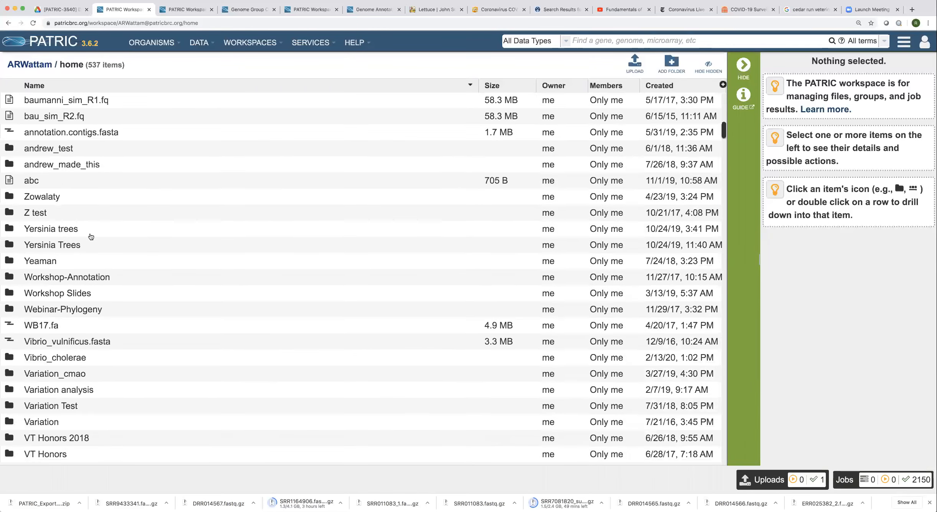
pyautogui.scroll(-3)
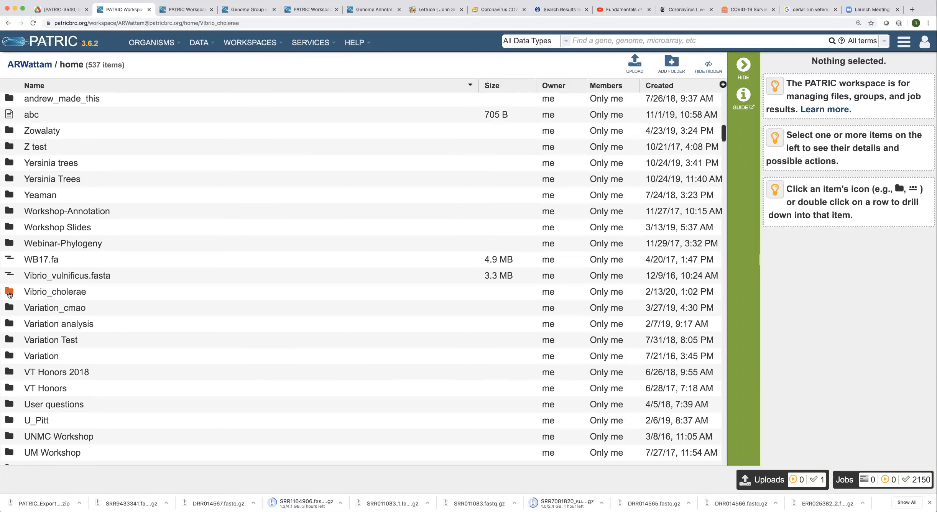
pyautogui.doubleClick(56, 292)
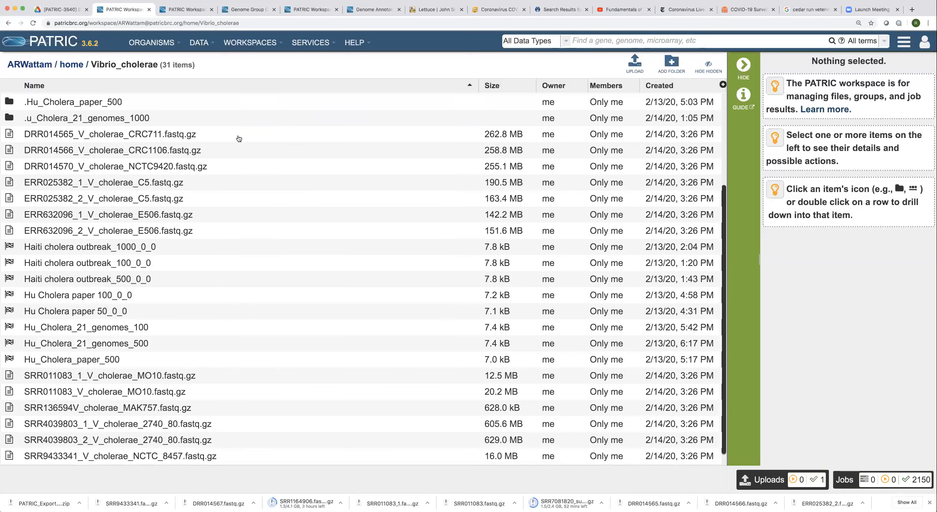
# Step: Change DRR014565_V_cholerae_CRC711.fastq.gz from type unspecified to reads
pyautogui.click(109, 134)
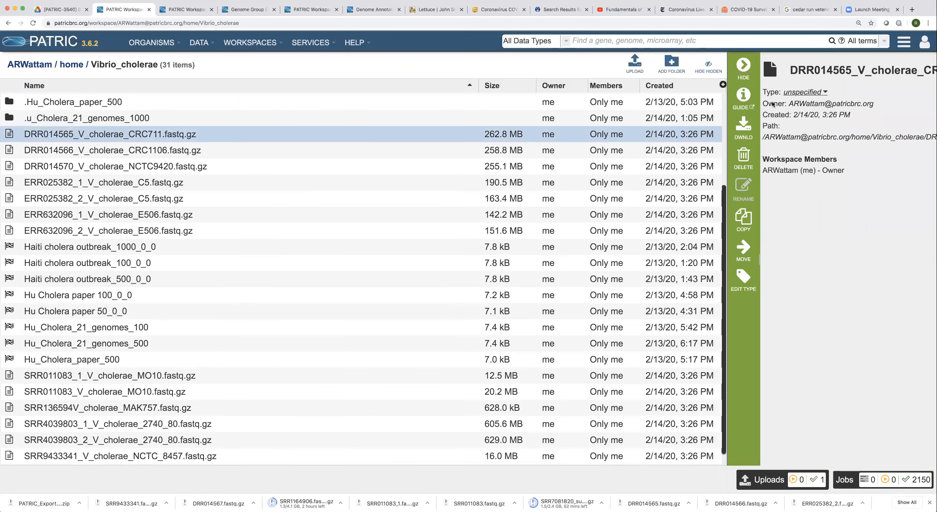
pyautogui.moveTo(831, 92)
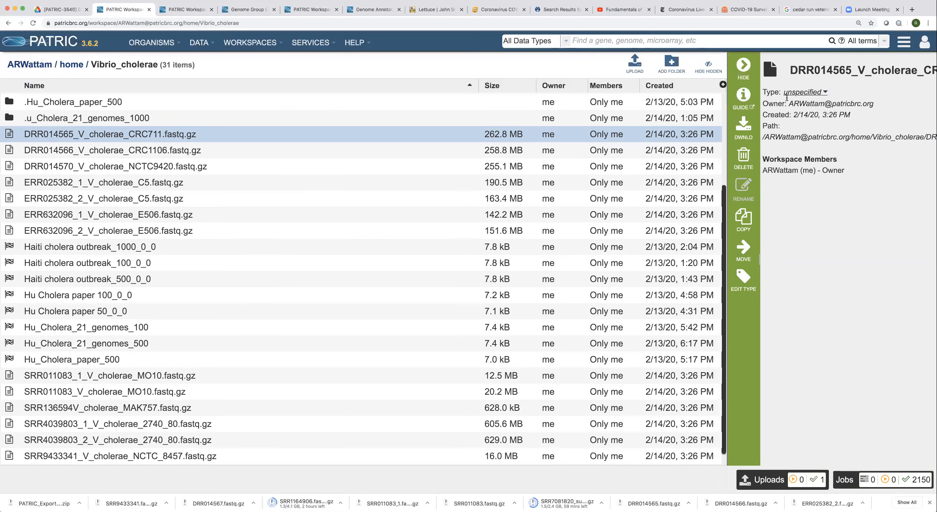
pyautogui.click(803, 92)
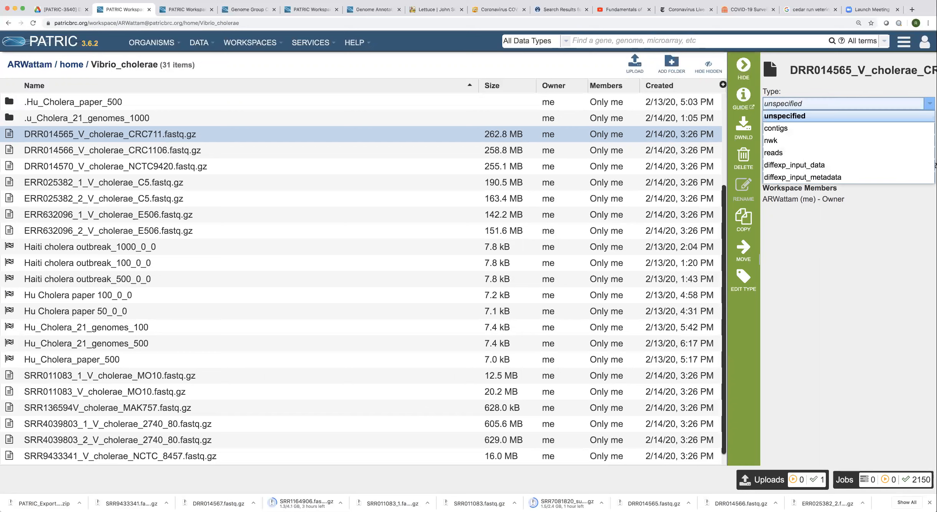
pyautogui.moveTo(782, 157)
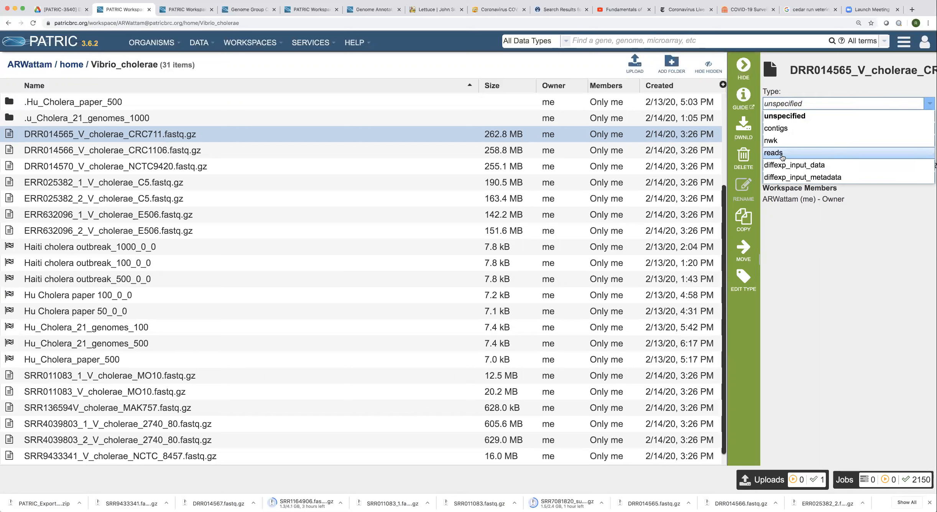
pyautogui.click(773, 153)
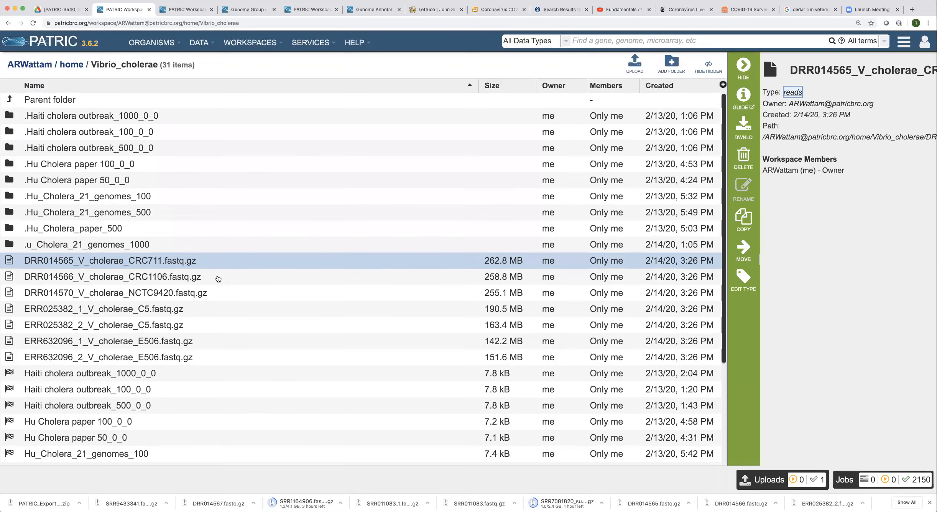
# Step: Set DRR014566_V_cholerae_CRC1106.fastq.gz to type reads and save it
pyautogui.click(111, 277)
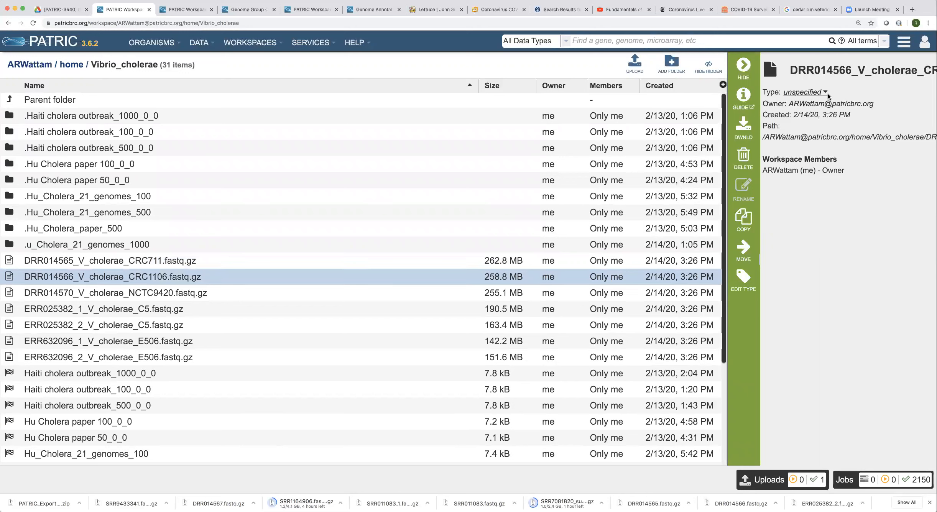
pyautogui.click(825, 92)
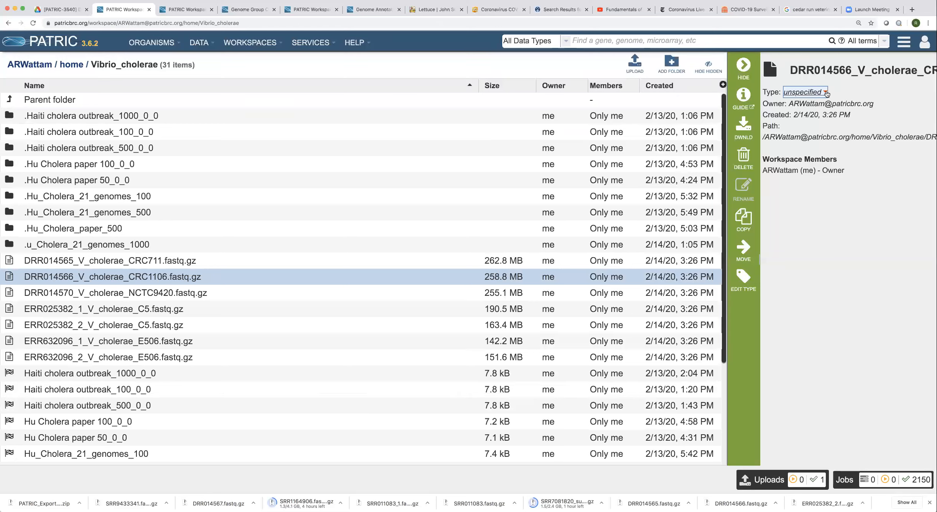
pyautogui.click(826, 92)
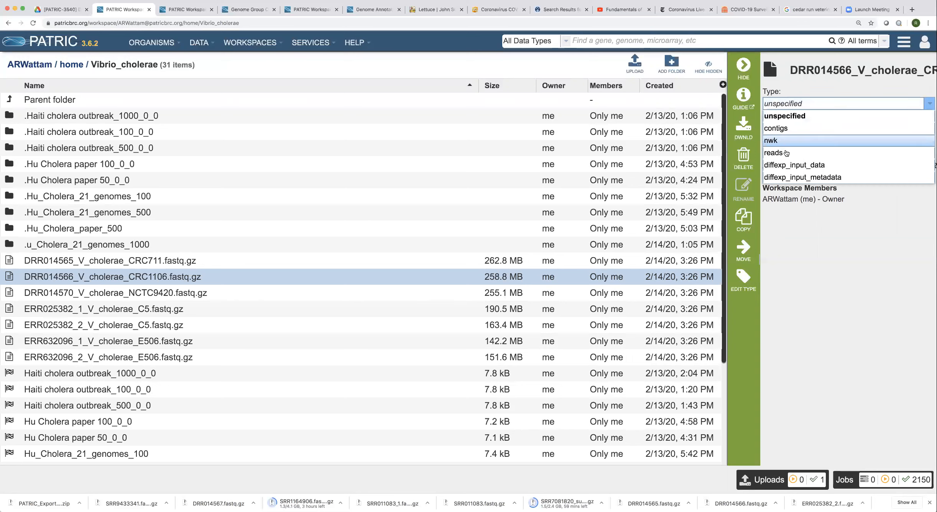
pyautogui.click(774, 153)
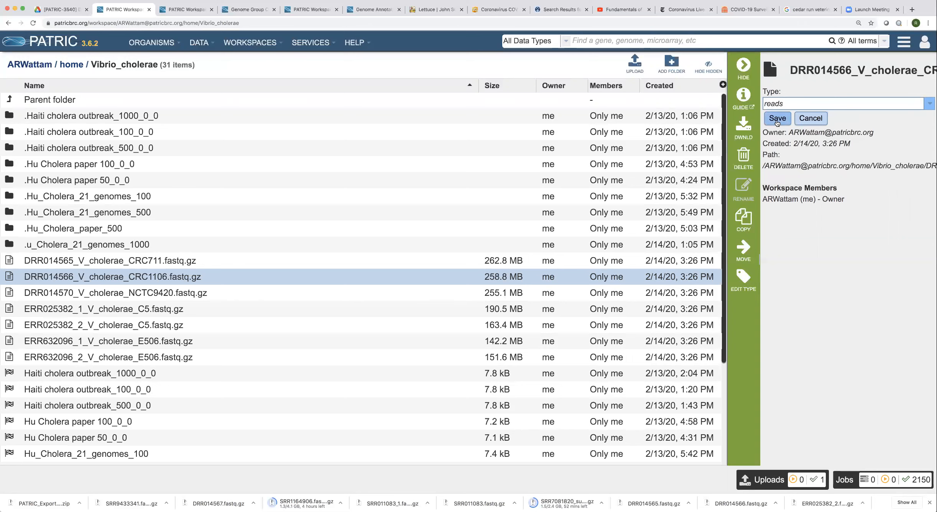
pyautogui.click(777, 119)
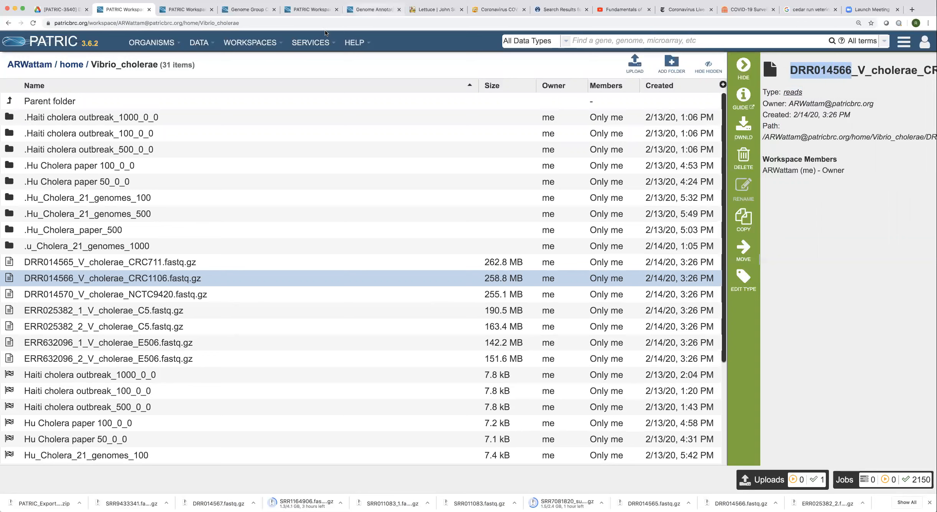
# Step: Reopen Genome Assembly and check the Single read library dropdown now lists the CRC1106 file
pyautogui.click(310, 43)
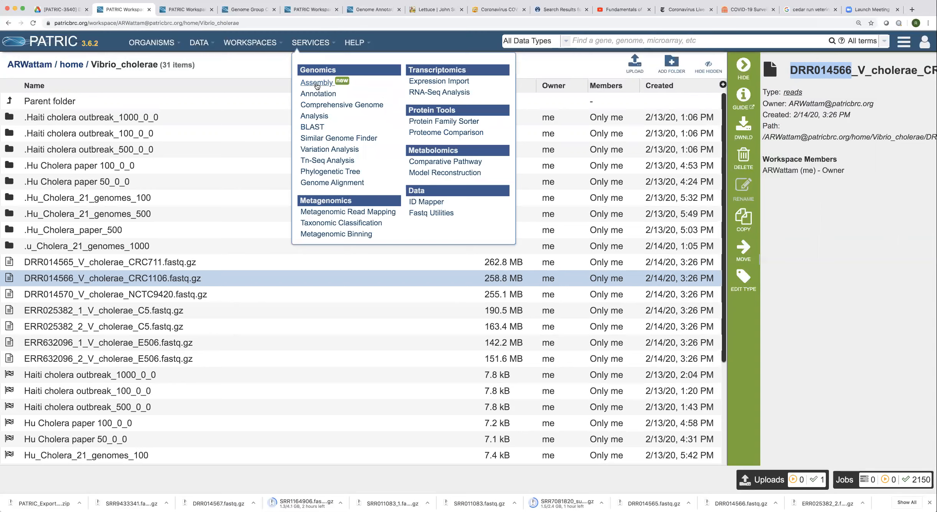
pyautogui.click(316, 83)
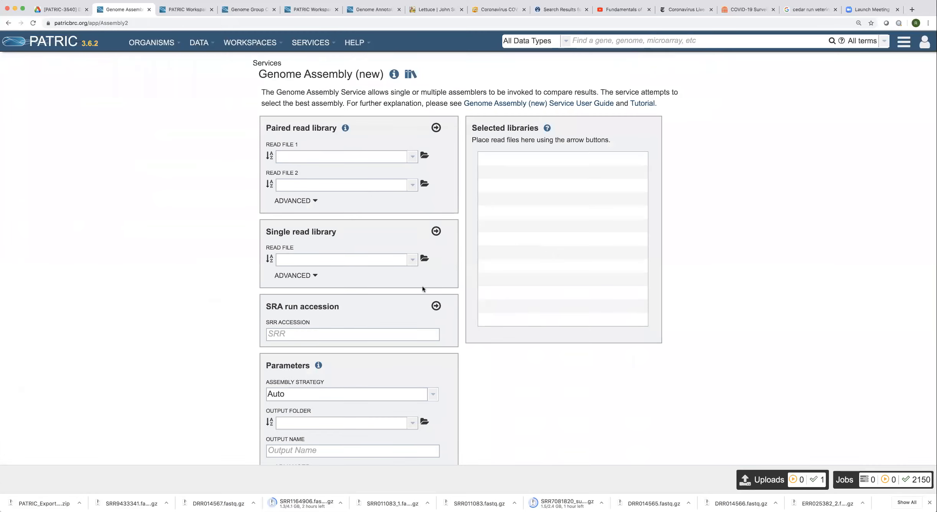
pyautogui.click(343, 259)
pyautogui.write('DRR014566')
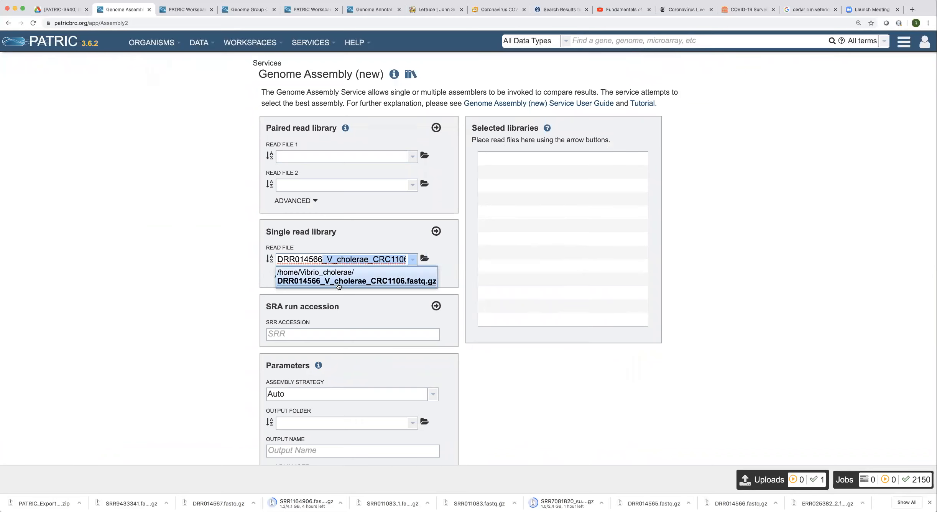
pyautogui.moveTo(346, 283)
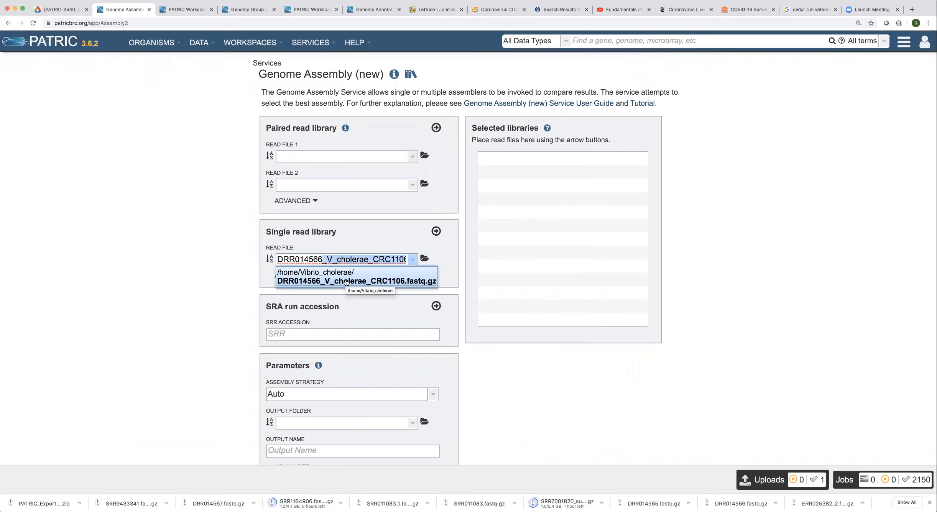